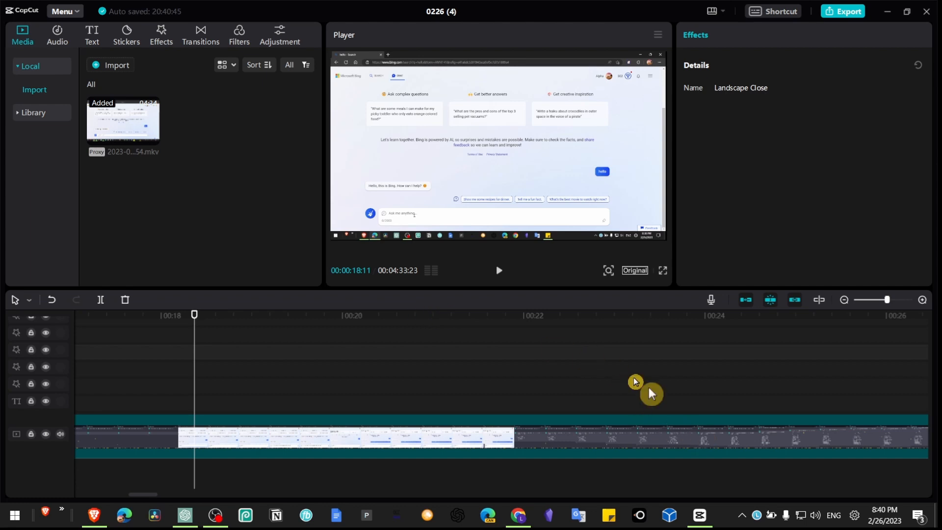
mouse_move(176, 162)
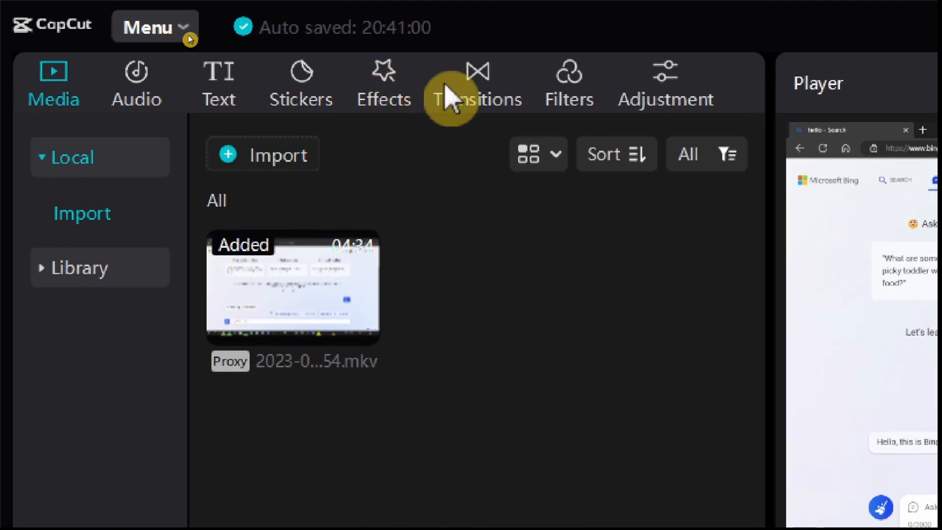
Add the Basic 'Landscape Close' effect above the recording and play it back in the Player
click(383, 83)
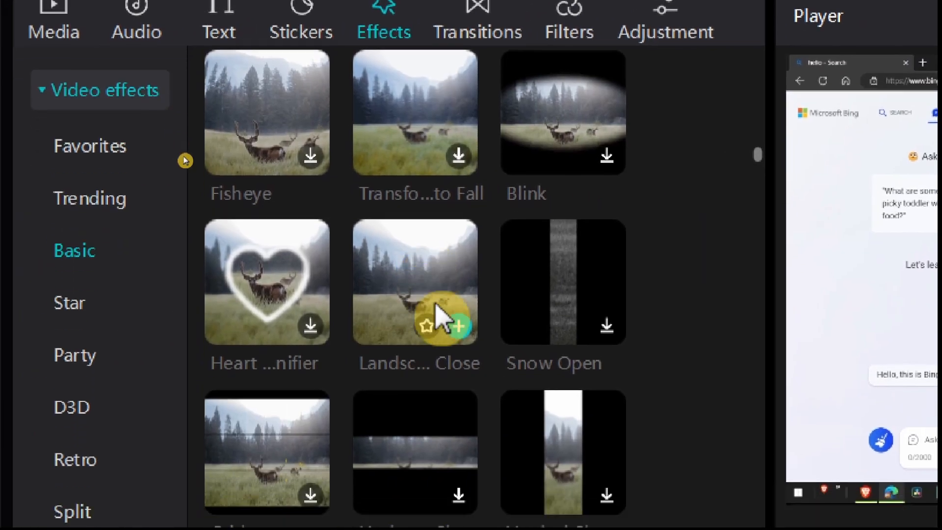
scroll(down, 3)
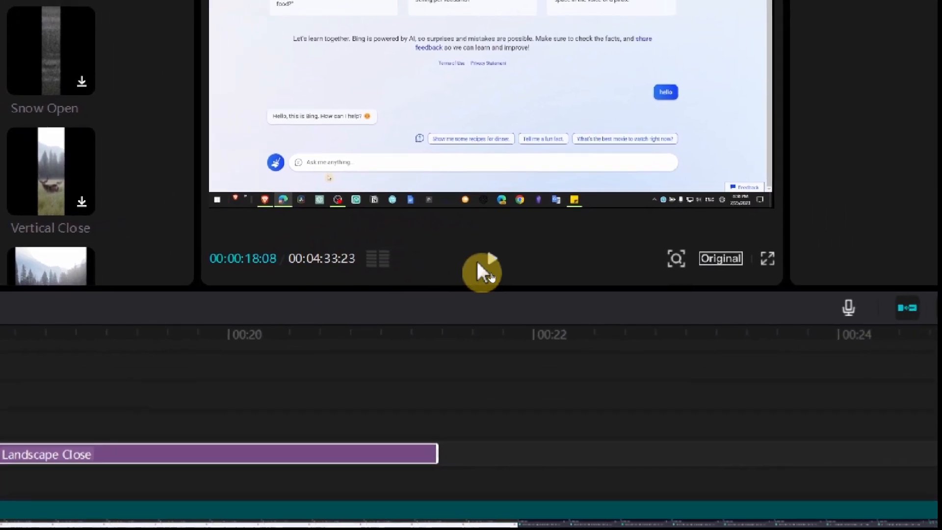
click(481, 271)
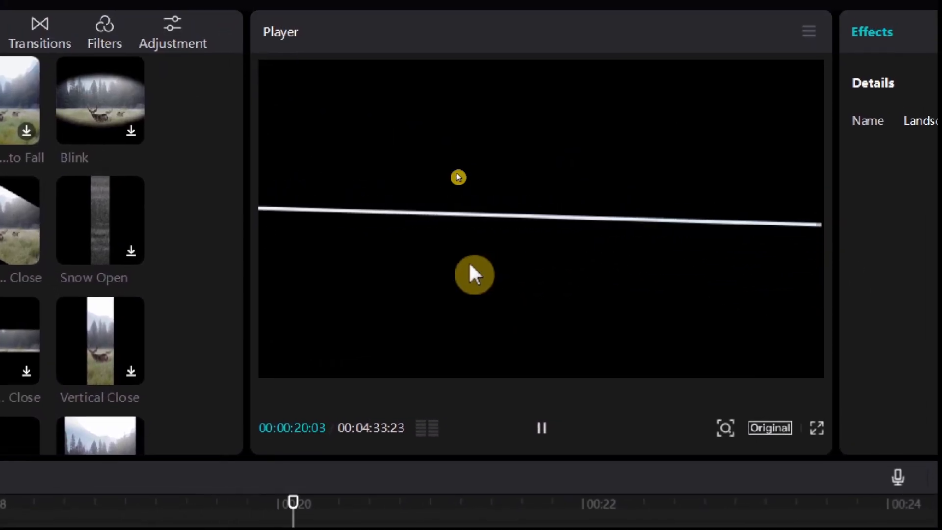